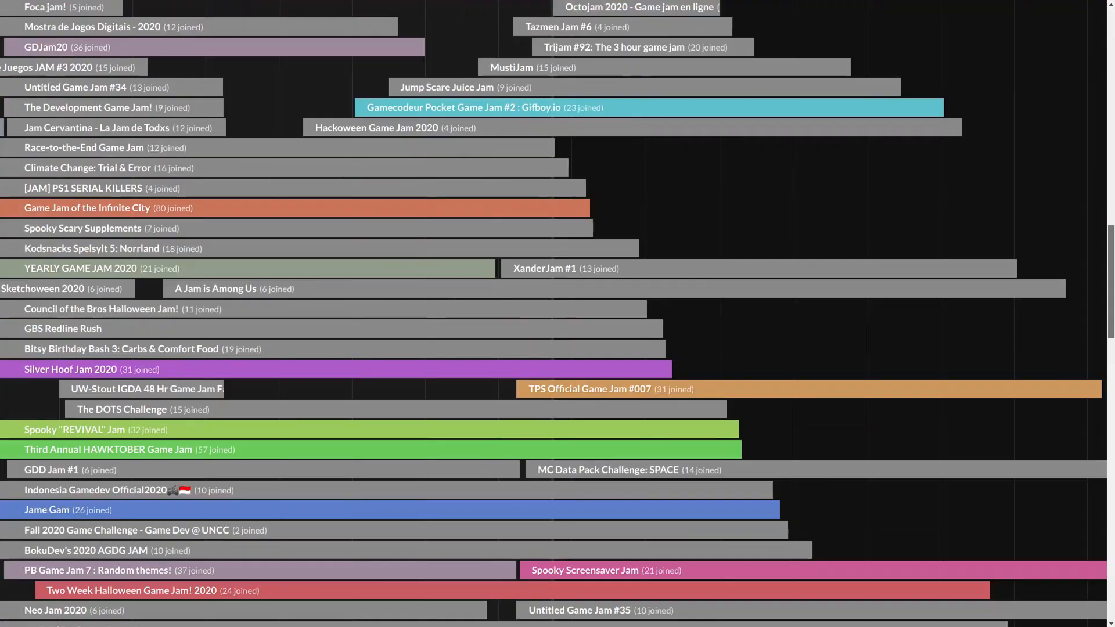
Scroll down the game jam calendar five times to reach the later-listed jams.
scroll(down, 3)
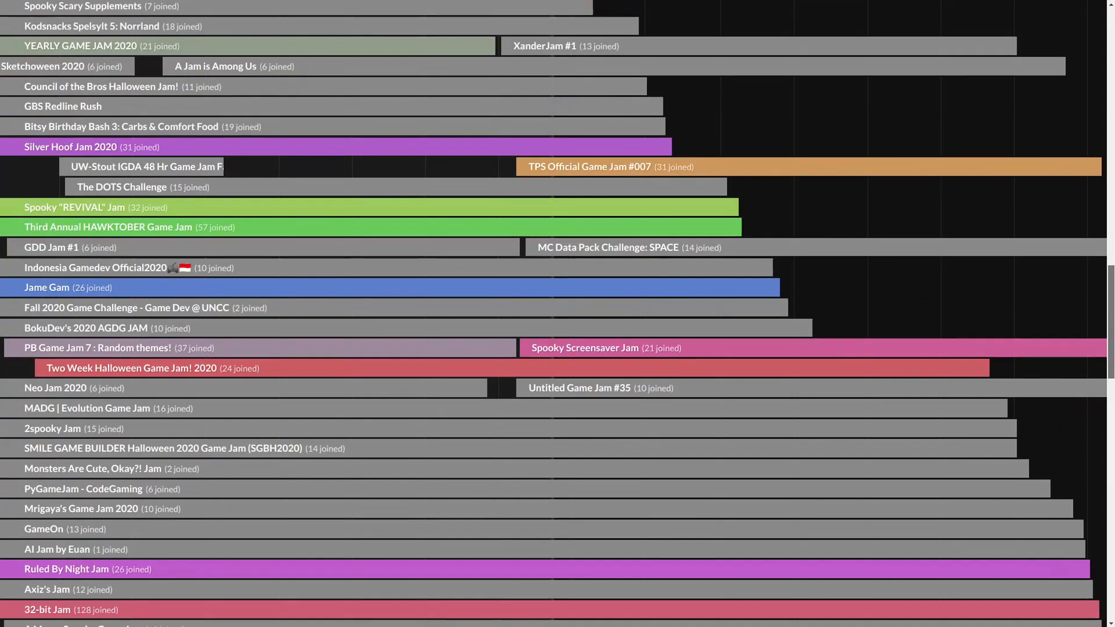
scroll(down, 3)
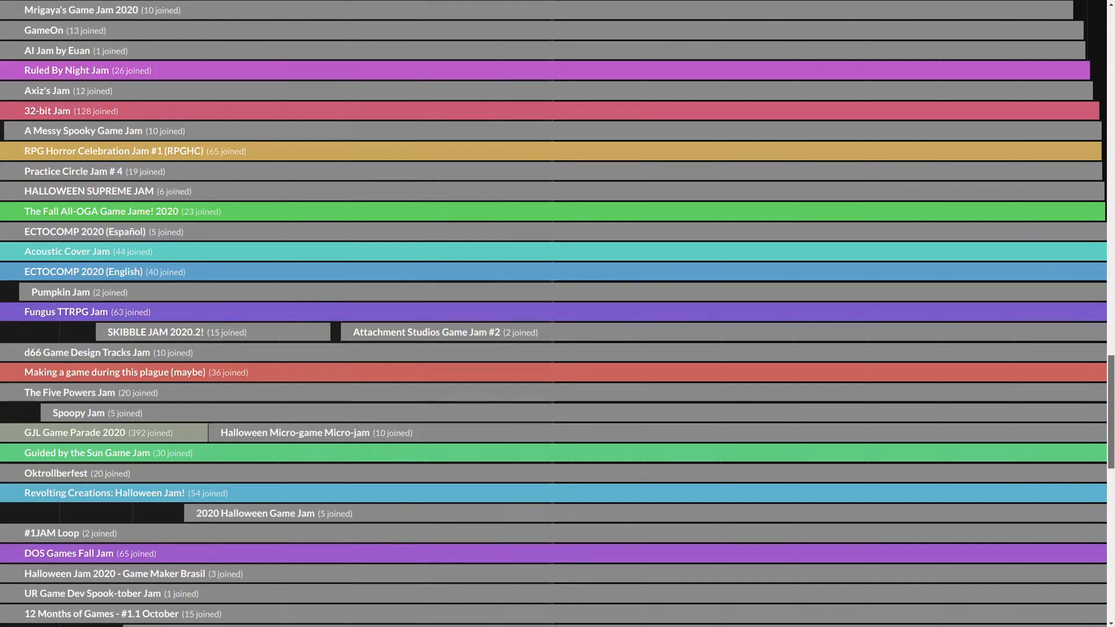
scroll(down, 3)
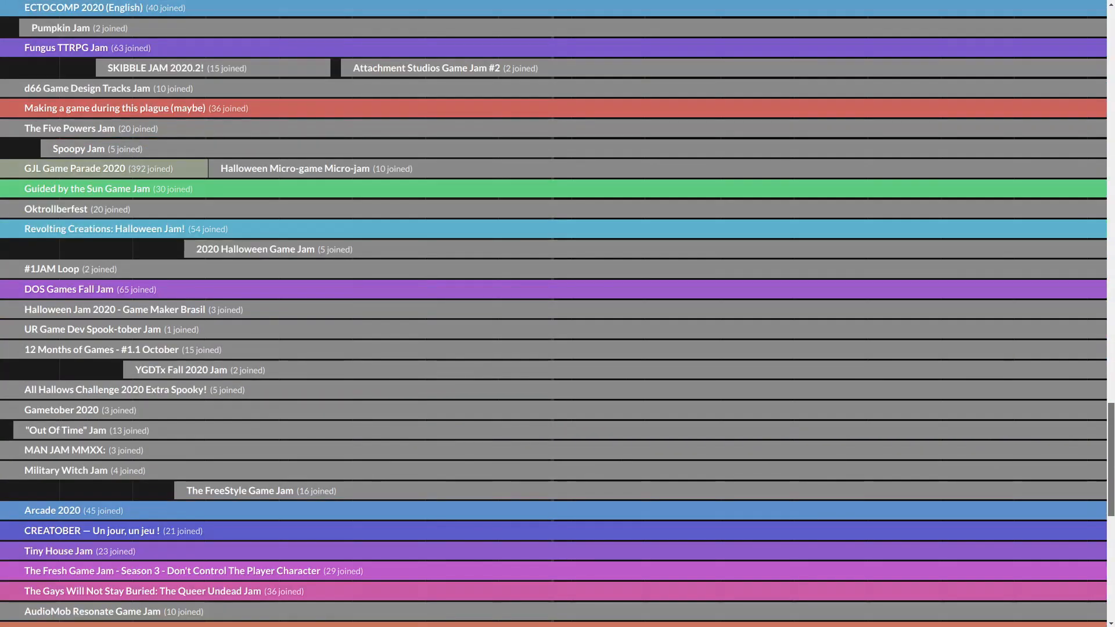
scroll(down, 3)
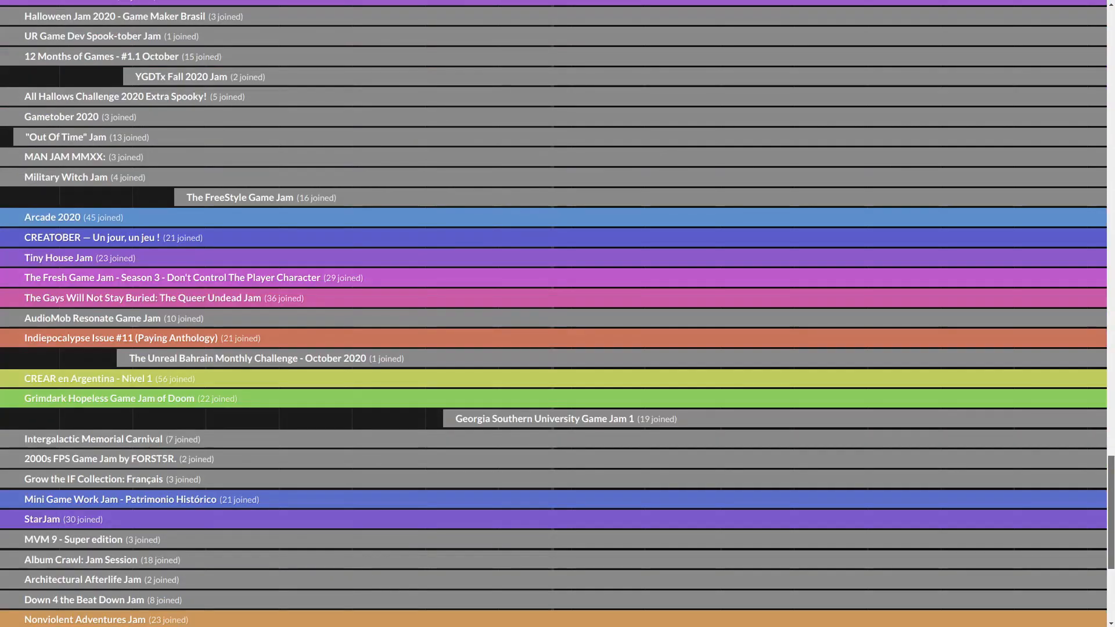
scroll(down, 3)
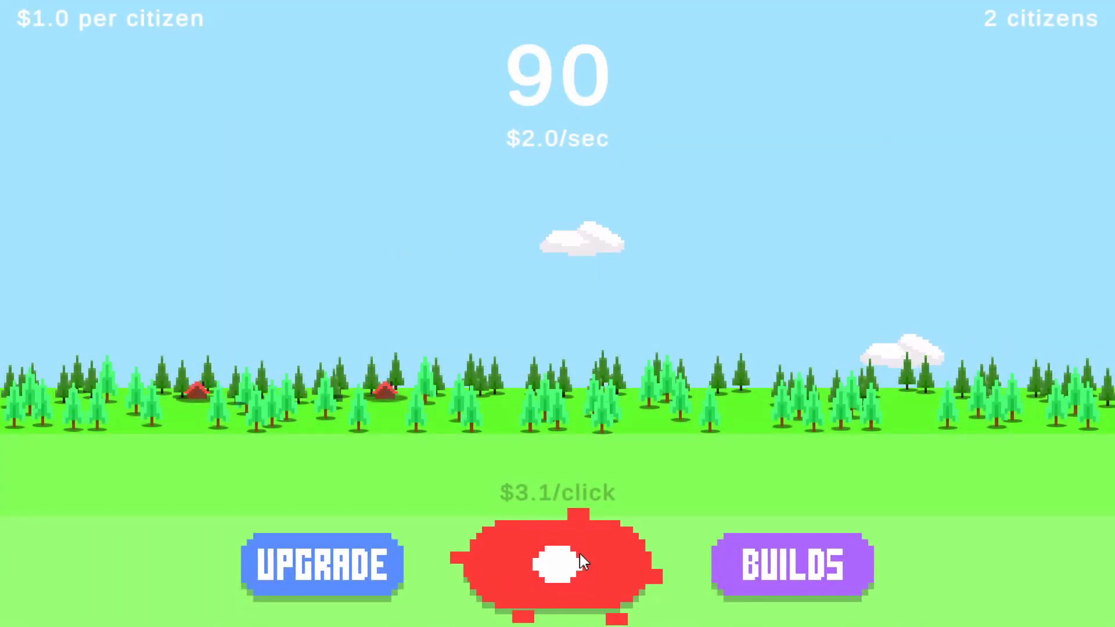
Tap the red coin button twice, raising money to 160.
click(560, 564)
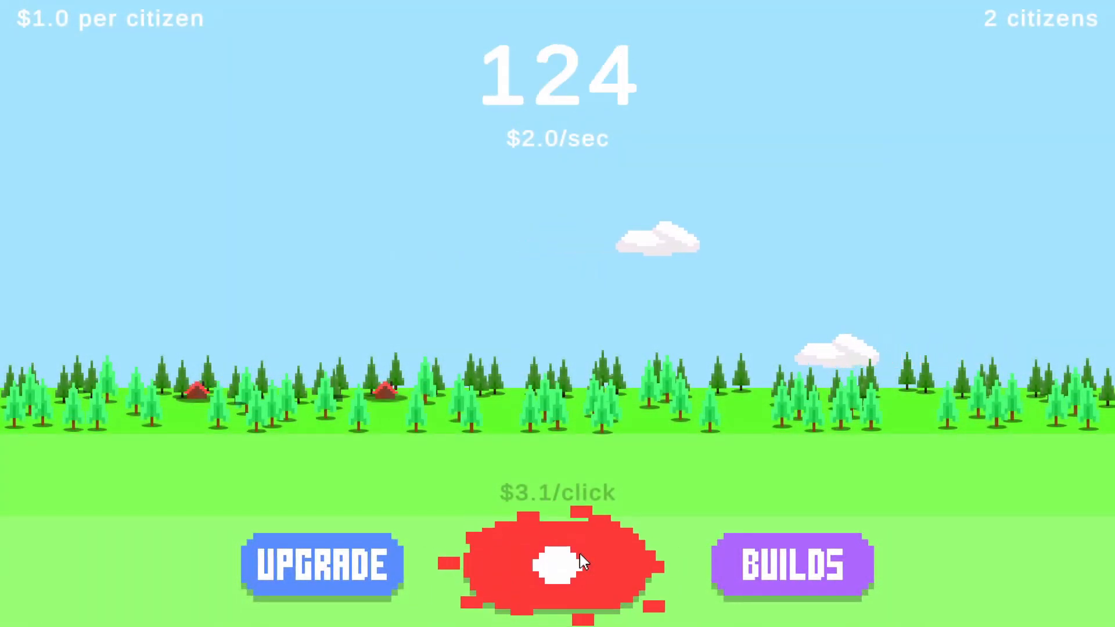
click(556, 567)
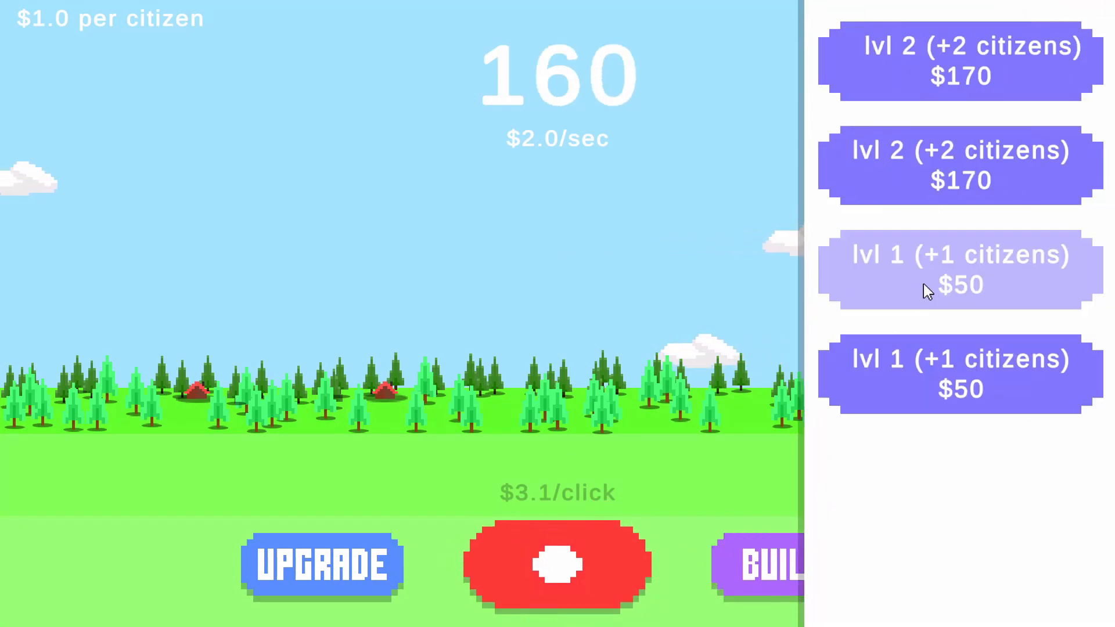
Buy a lvl 1 (+1 citizens) $50 house, then tap the coin to rebuild money to 147.
click(960, 270)
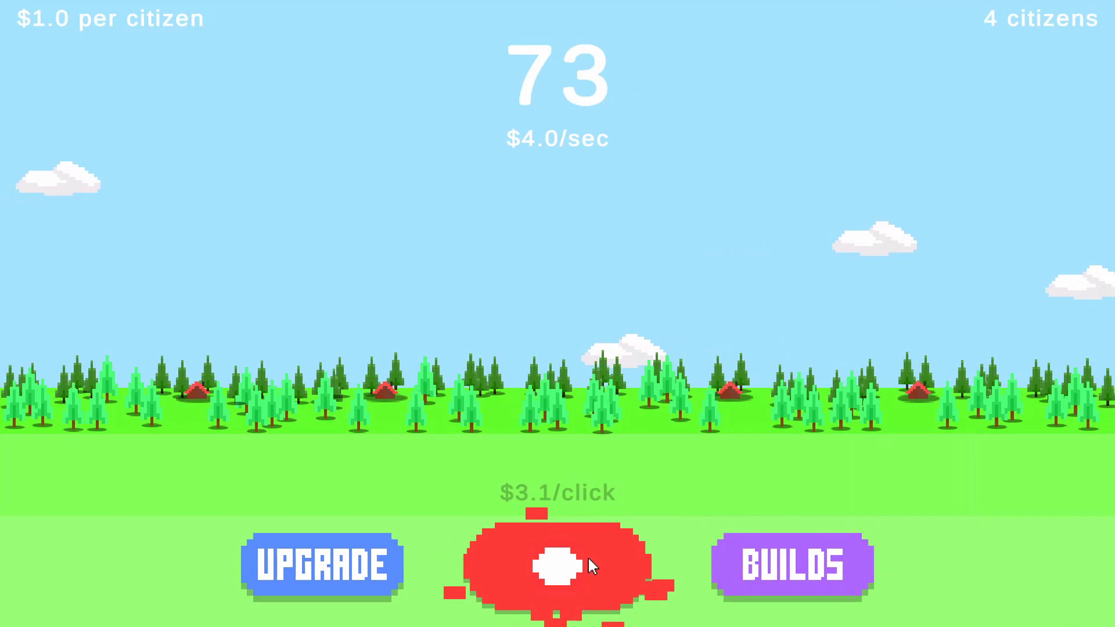
click(557, 568)
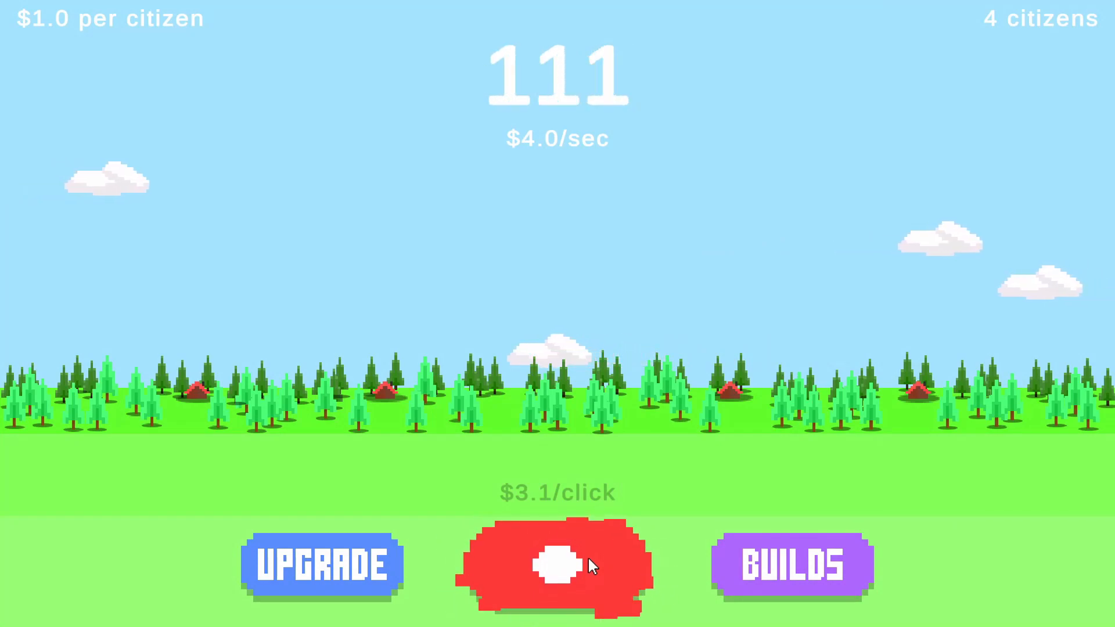
click(556, 569)
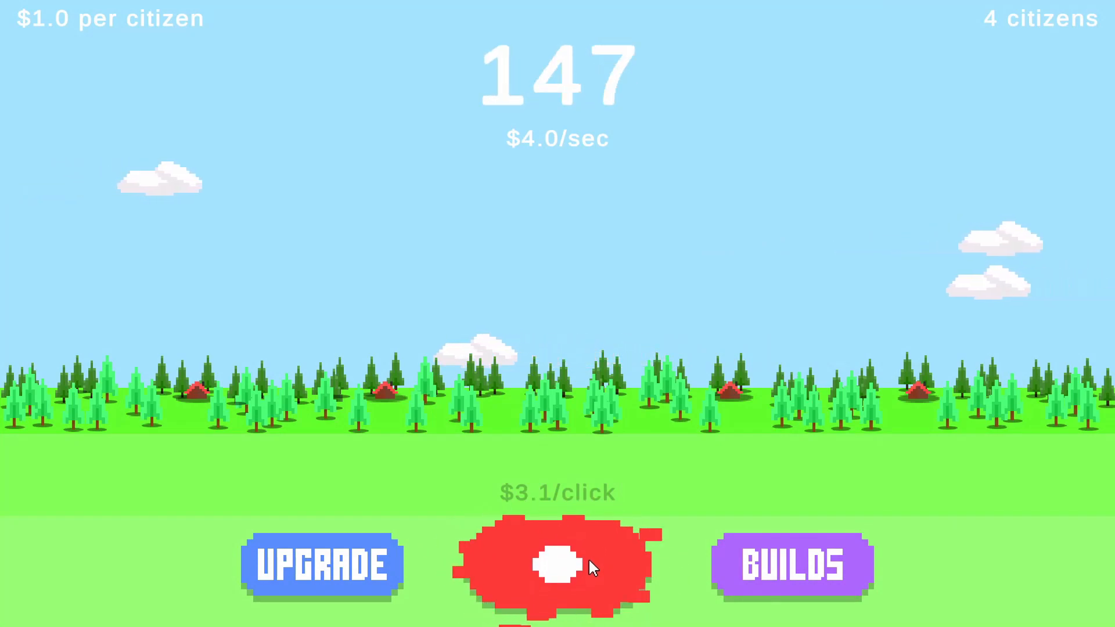